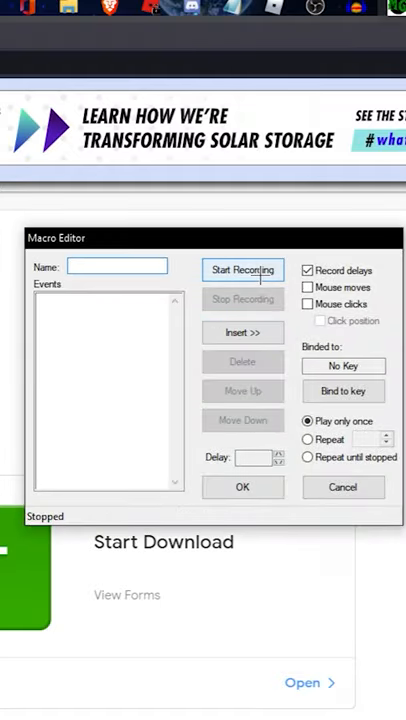
Step: Record a macro of I and O key presses, stopping after a few presses
click(242, 270)
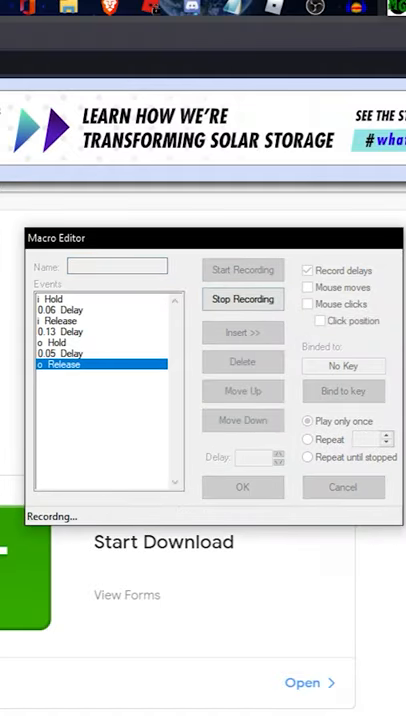
click(242, 300)
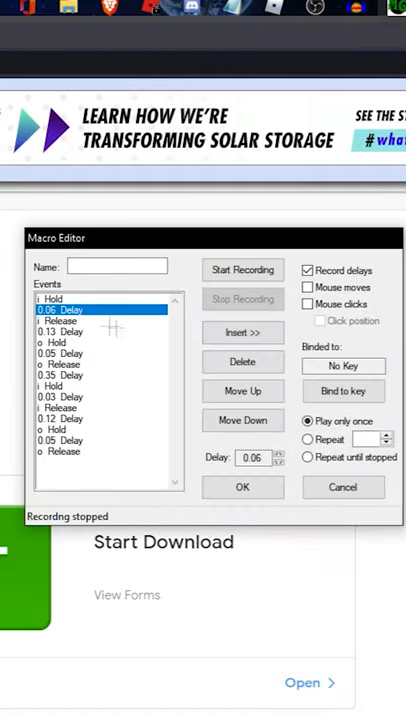
Step: Set the delays to 0.01, name it 'speed', bind to Q, repeat 2, and save
click(281, 461)
text(speed)
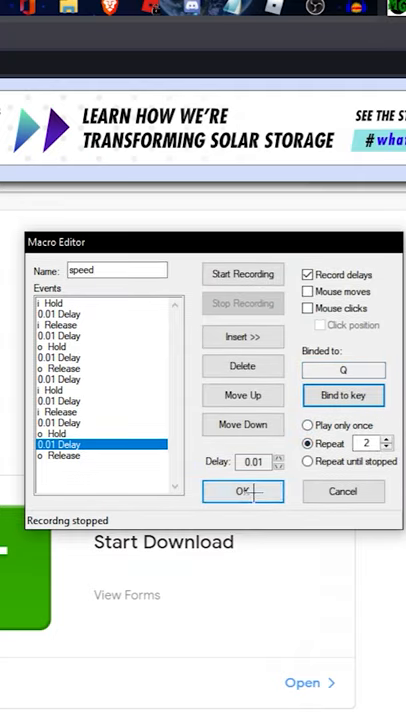
click(243, 491)
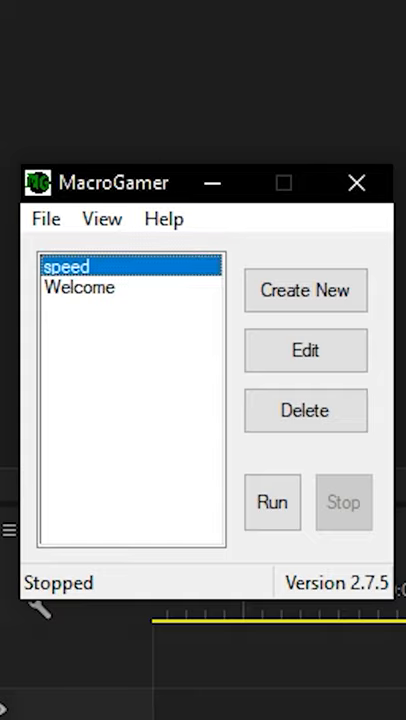